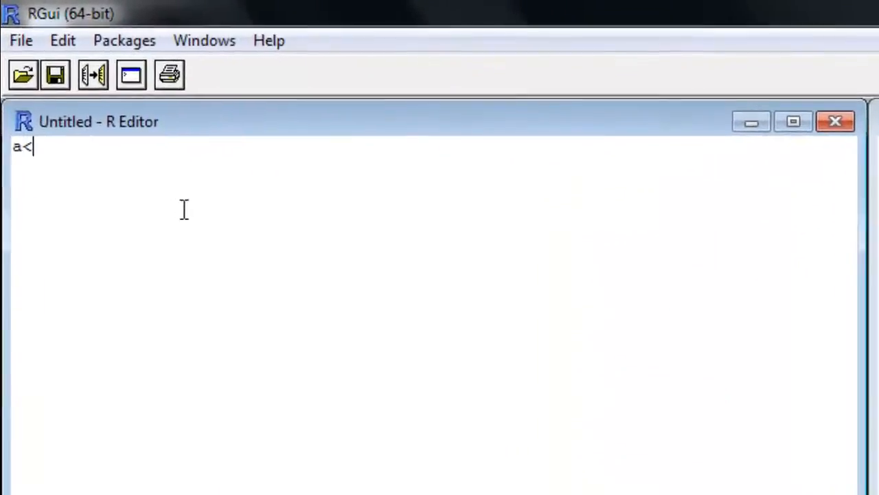
Assign 5 to a and add 2 (7), then reassign a = 6 and run it to print 6
key("Backspace")
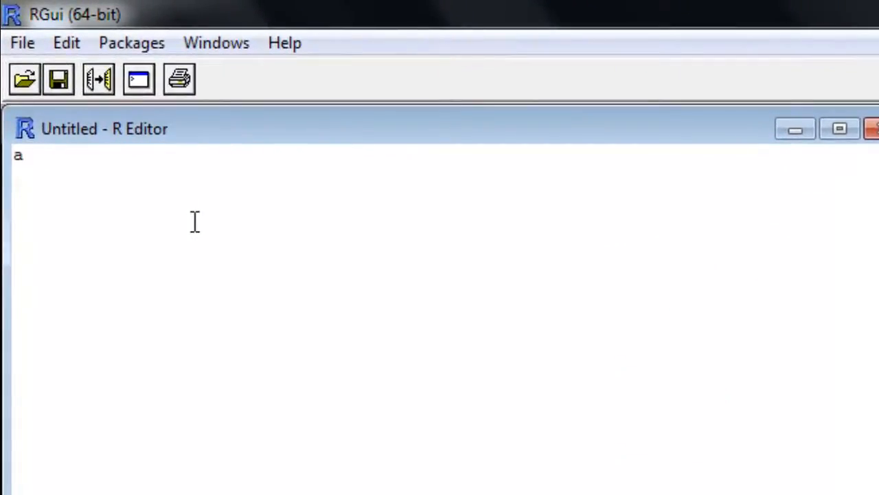
type("<- 5")
type("a =")
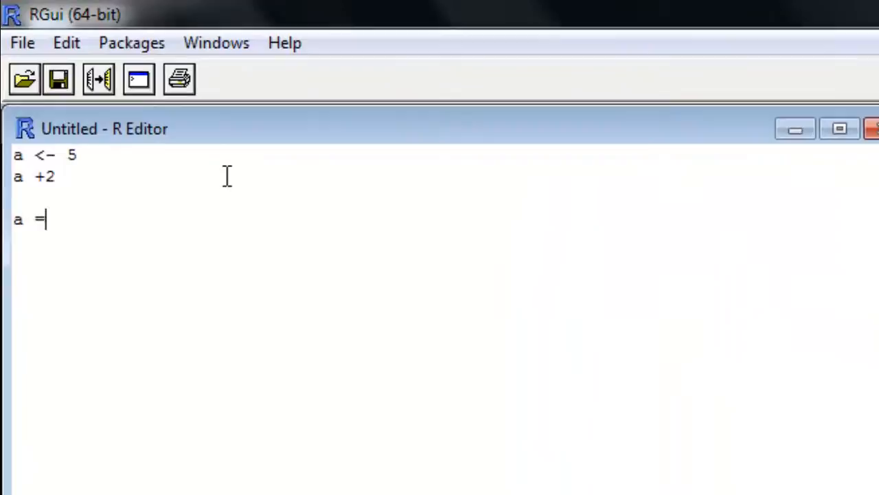
type("6")
type("a")
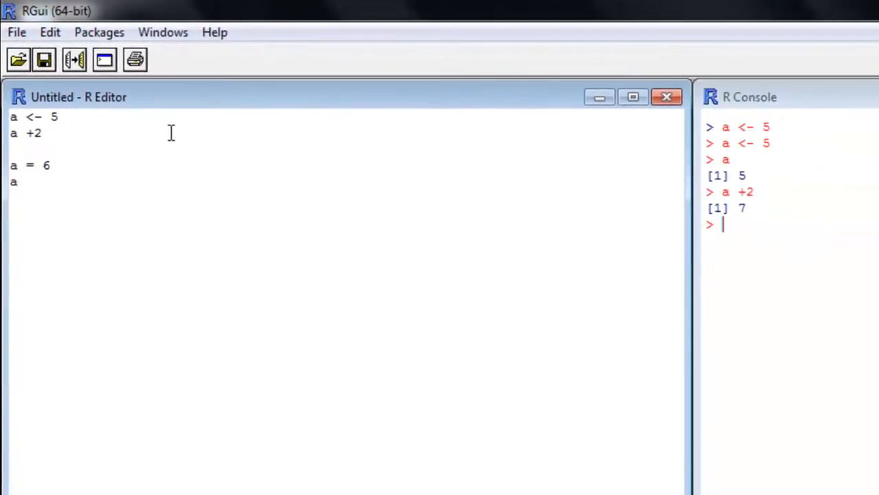
left_click_drag(8, 165, 19, 182)
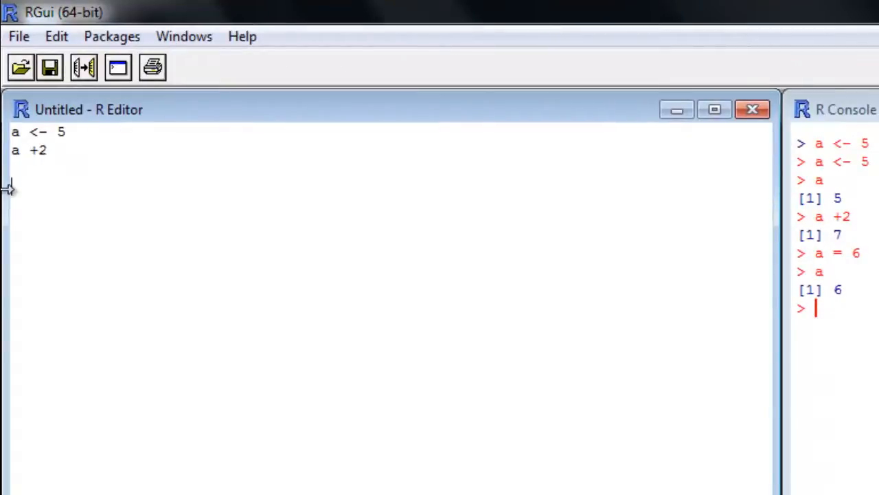
Write b <- 3 and a + b and run them so the console prints 9
type("b <- 3")
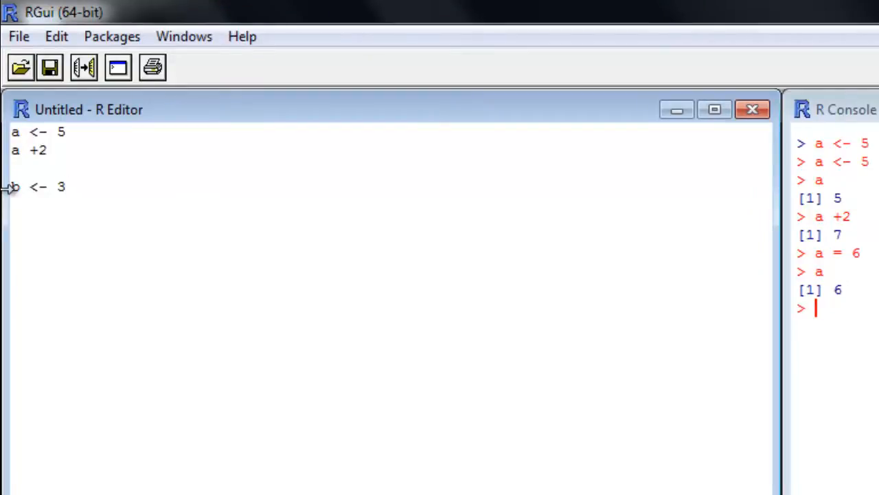
type("a + b")
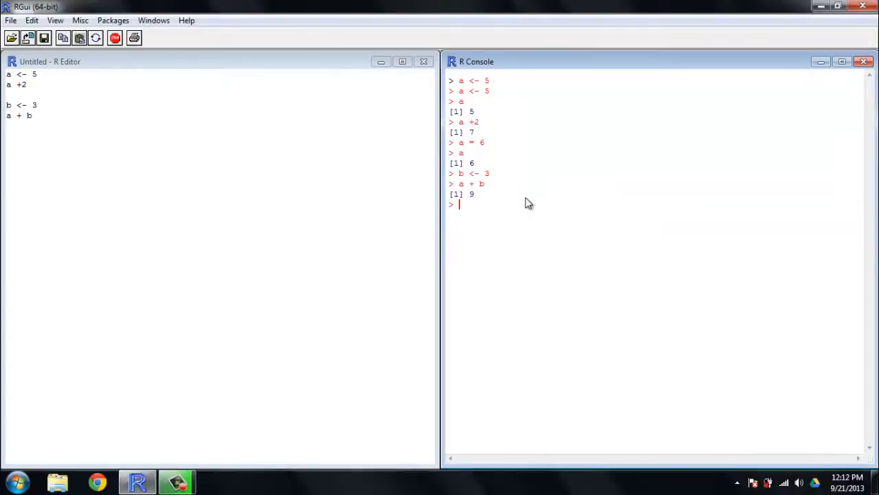
mouse_move(484, 153)
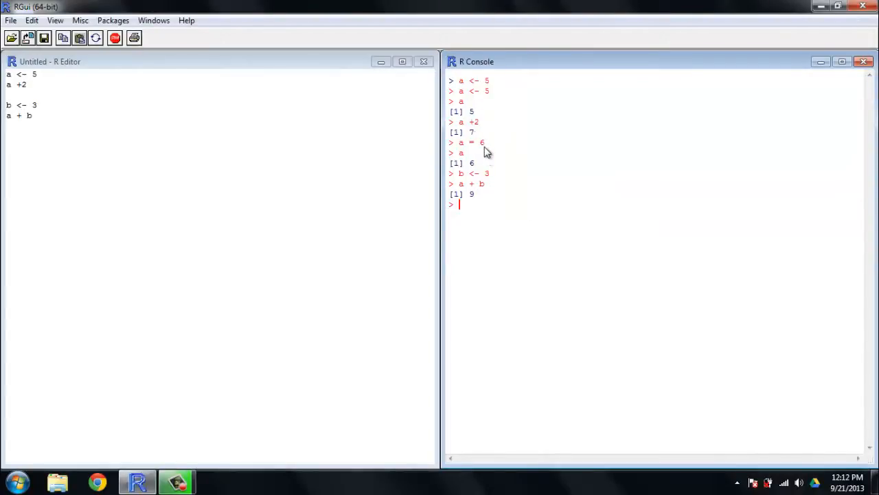
left_click_drag(461, 142, 467, 152)
type("c")
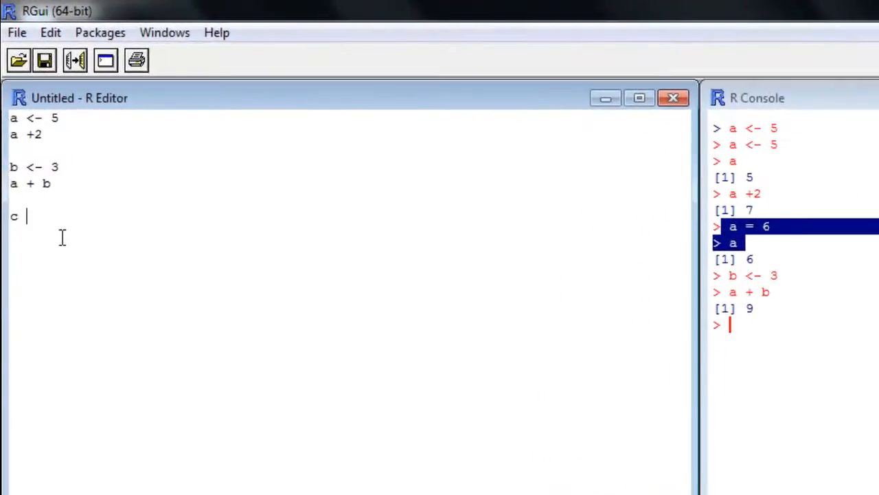
Set c <- b*a (18), reassign b <- 99, and print c, still 18
type("<-")
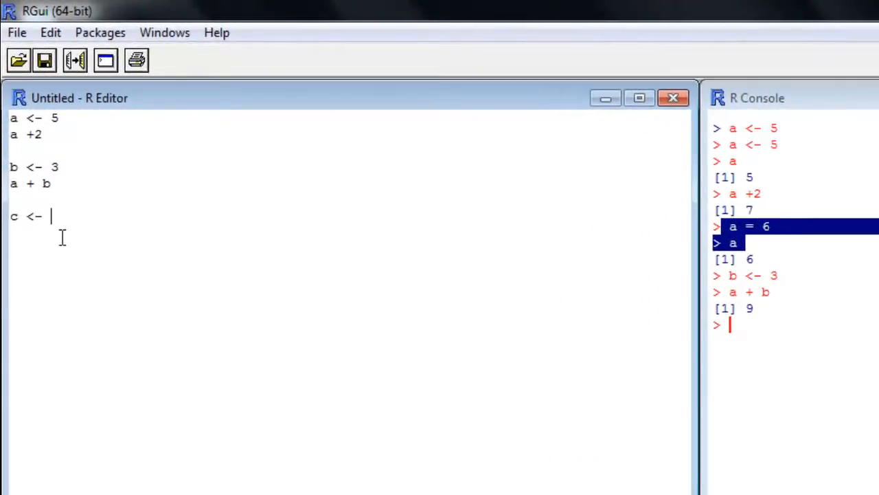
type("b*a")
type("c")
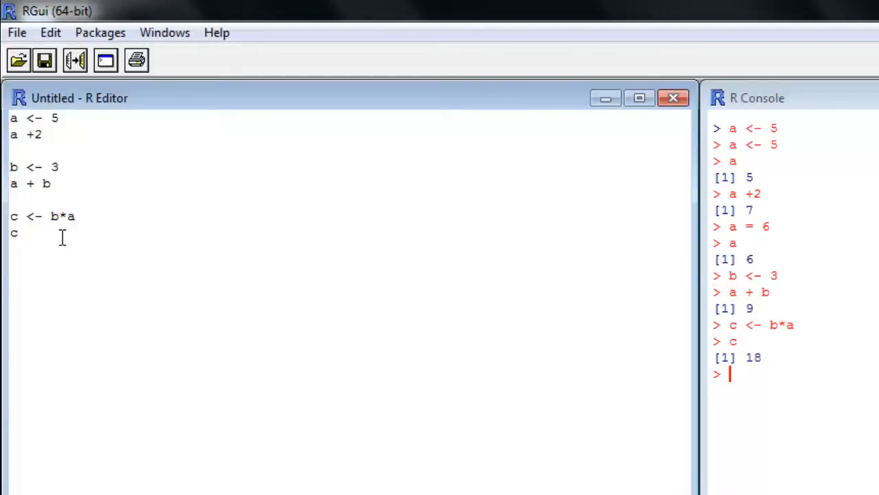
type("b <-")
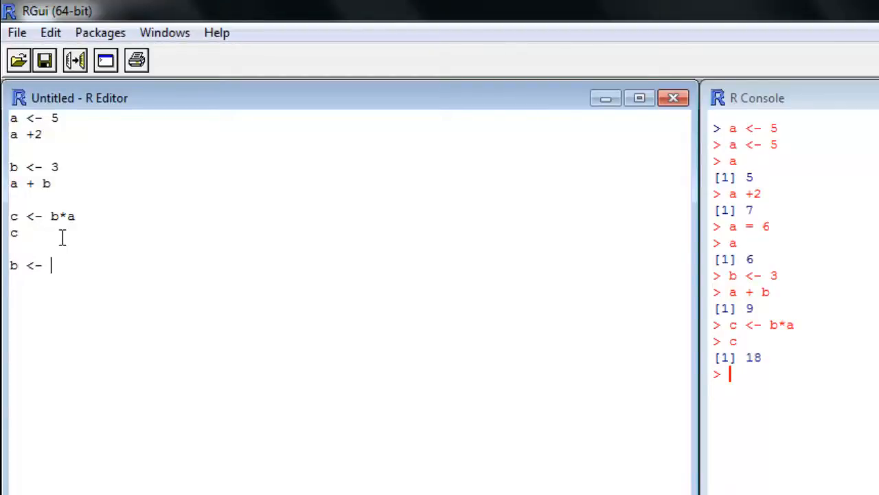
type("99")
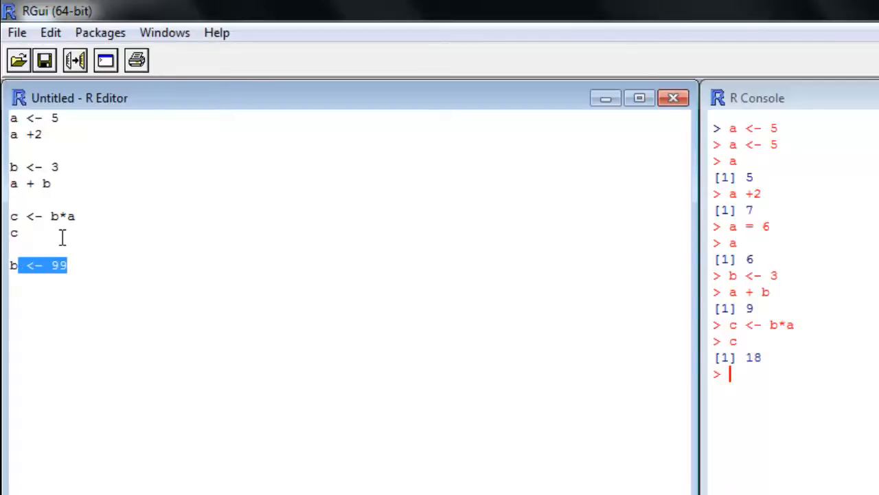
key("Return")
type("b")
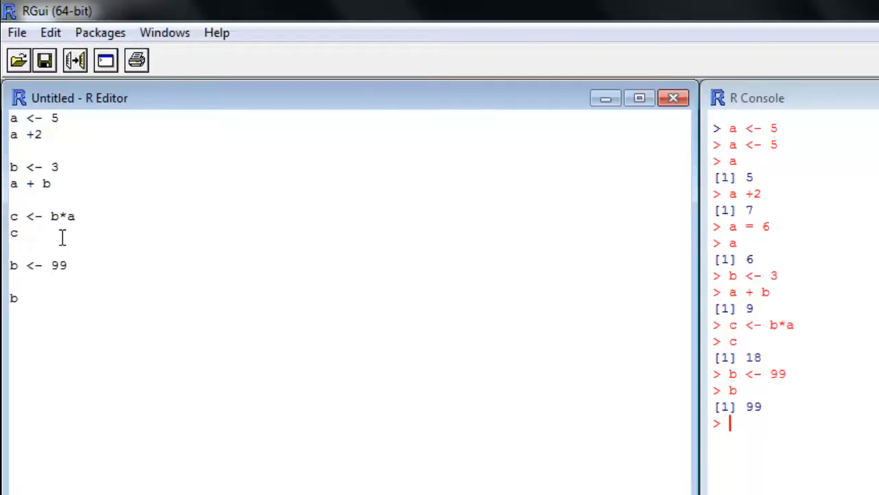
type("c")
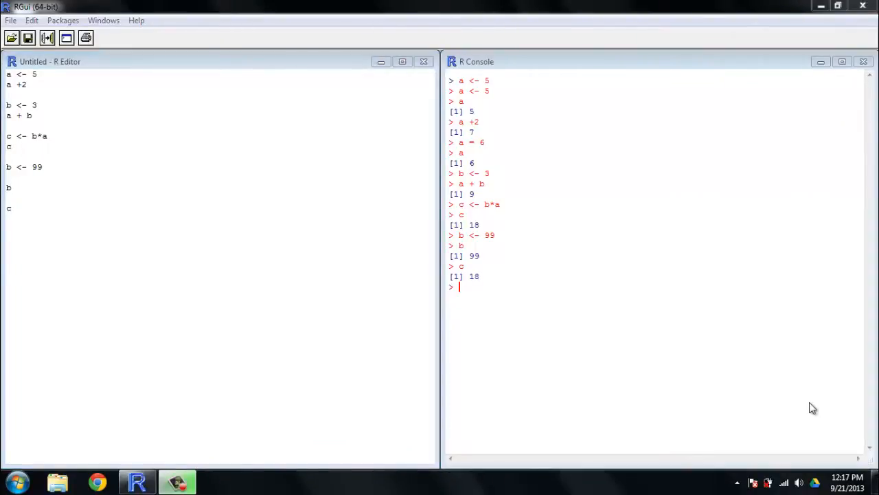
mouse_move(78, 304)
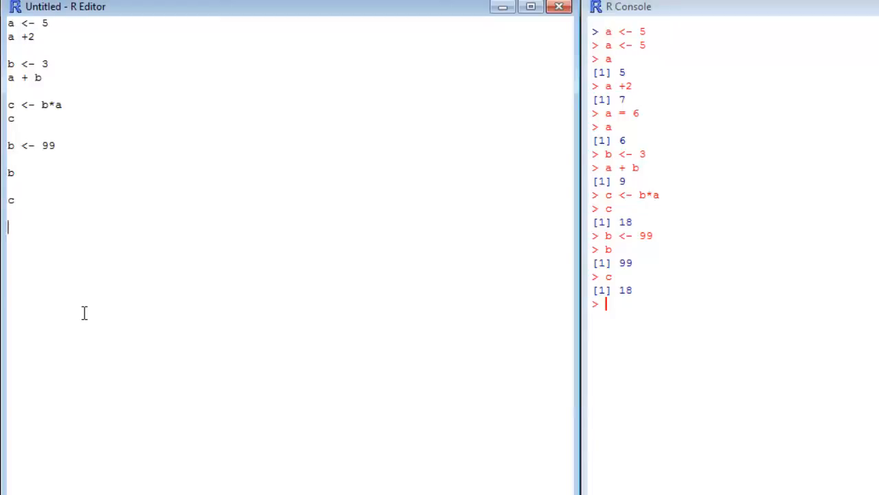
Write the mike <- 5, f2rt6 <- 0 and four <- 3 assignments and run them with Ctrl+R
type("mike <- 5")
left_click(286, 240)
type("f")
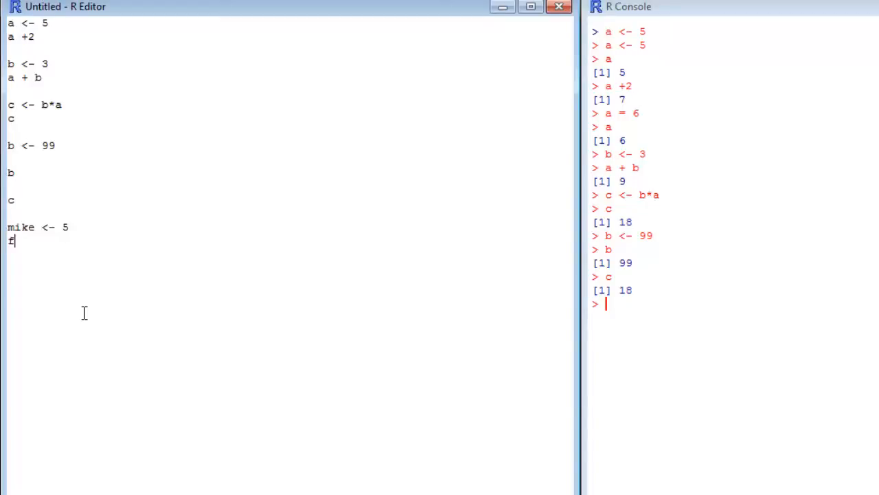
type("2rt")
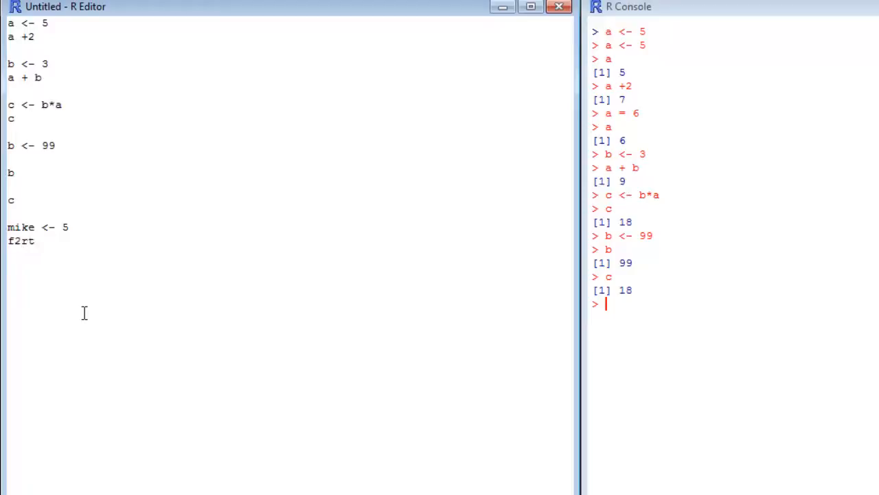
type("6 <- 0")
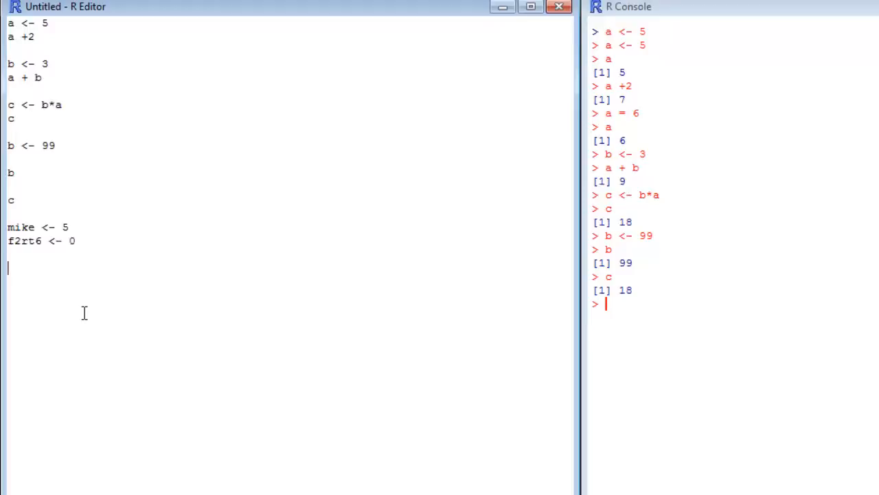
type("four <- 3")
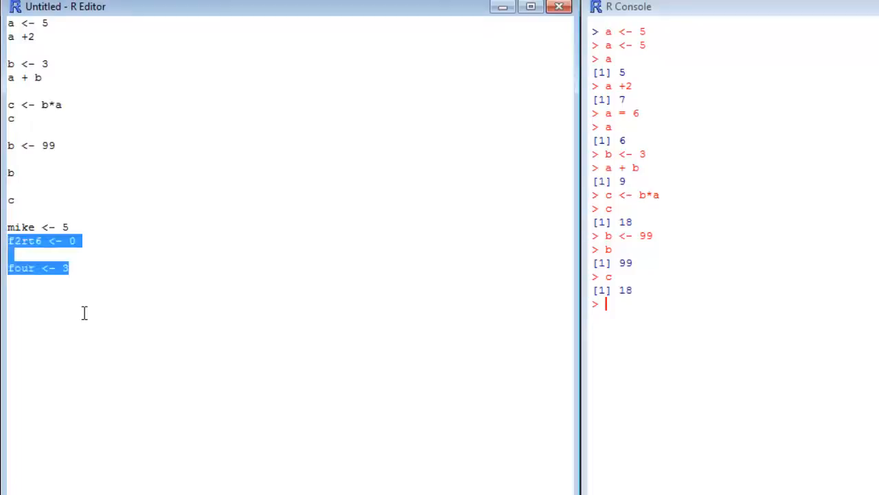
left_click_drag(68, 241, 7, 227)
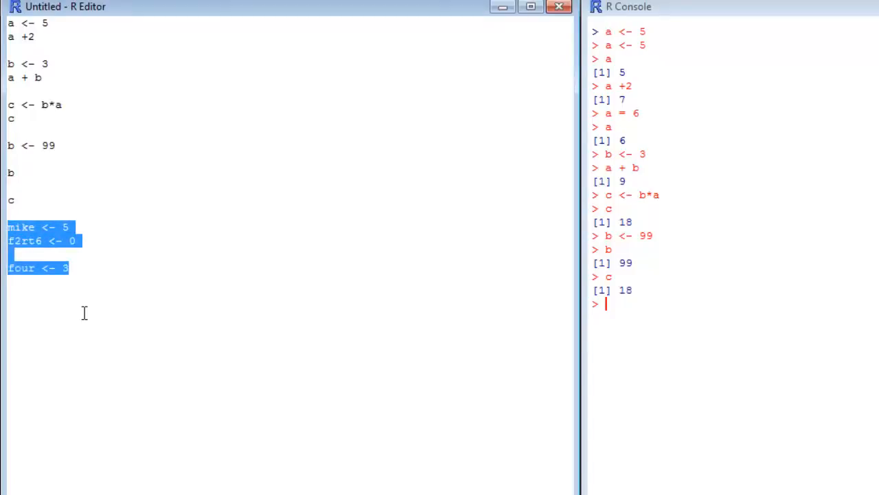
key("Ctrl+r")
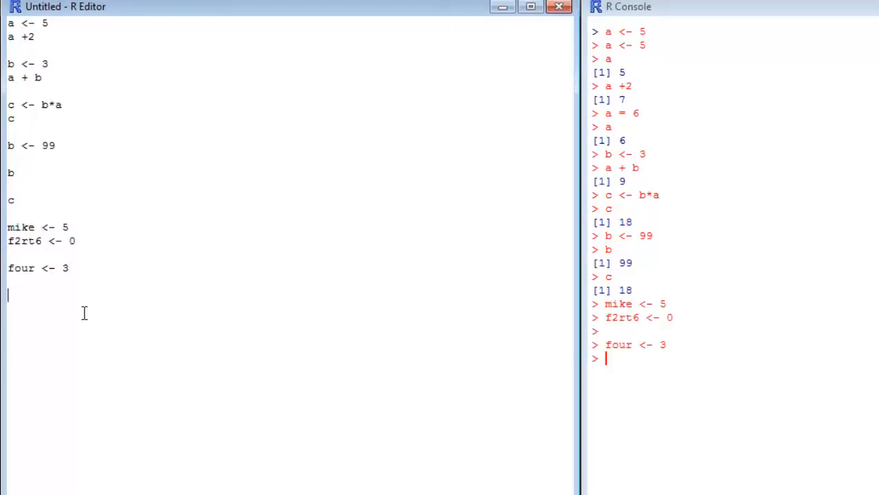
Add a line with just four and run it to print its value
type("fou")
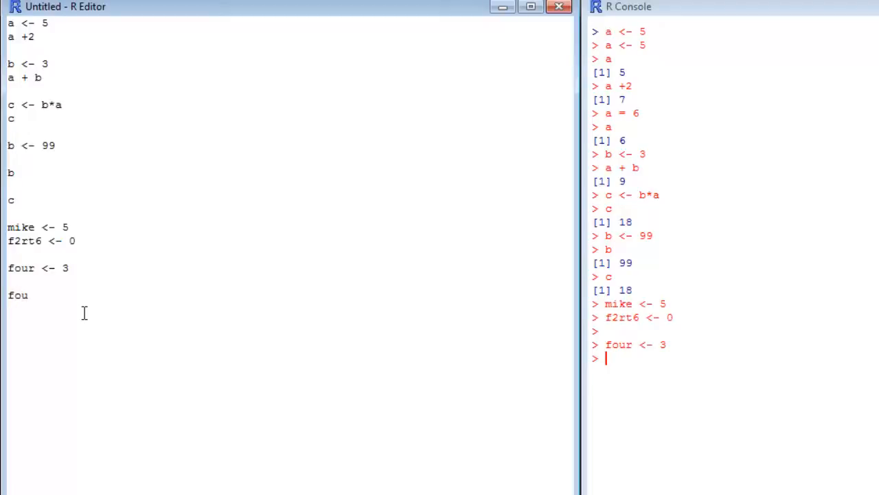
double_click(18, 295)
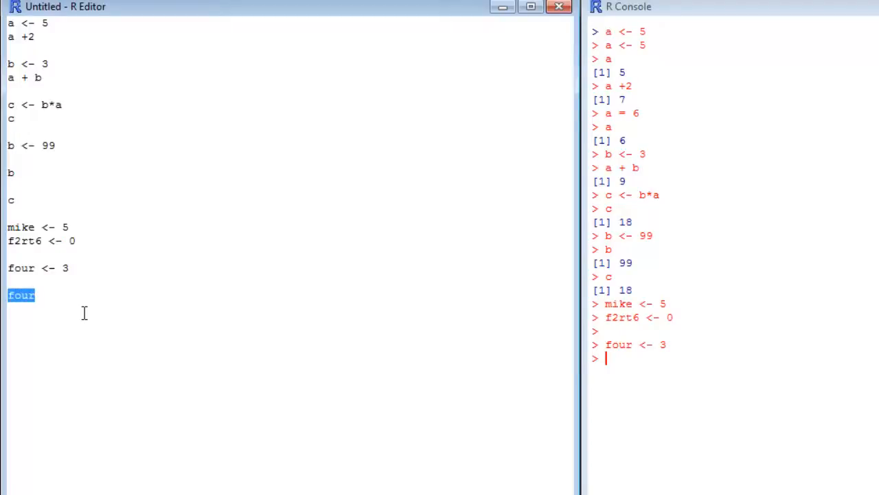
key("Return")
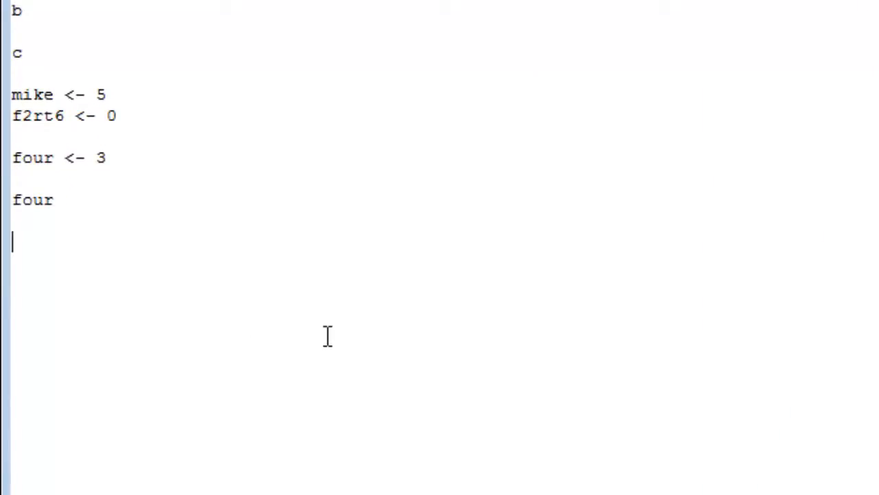
Write count_states <- 50 and a count_states line, then run both to print 50
type("count")
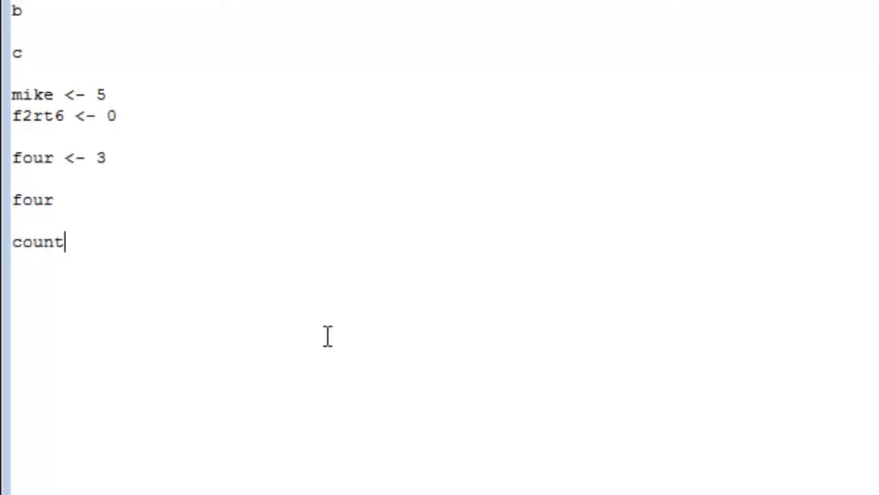
type("_states")
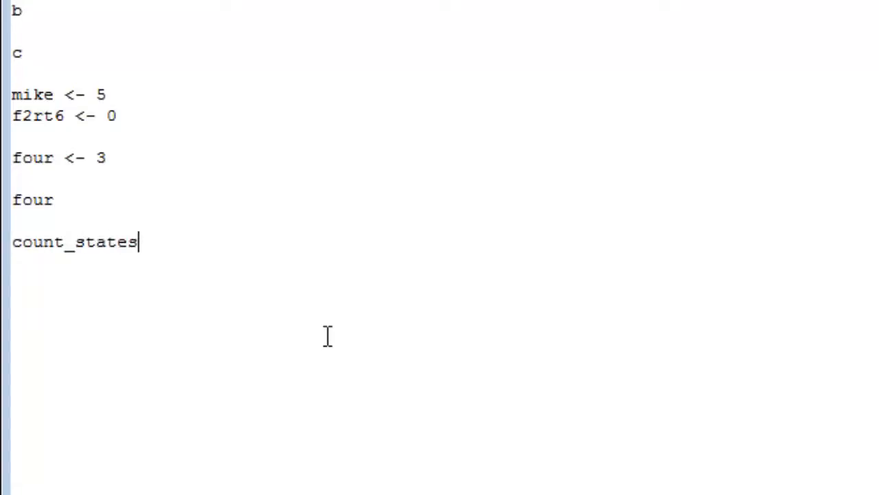
type("<- 50")
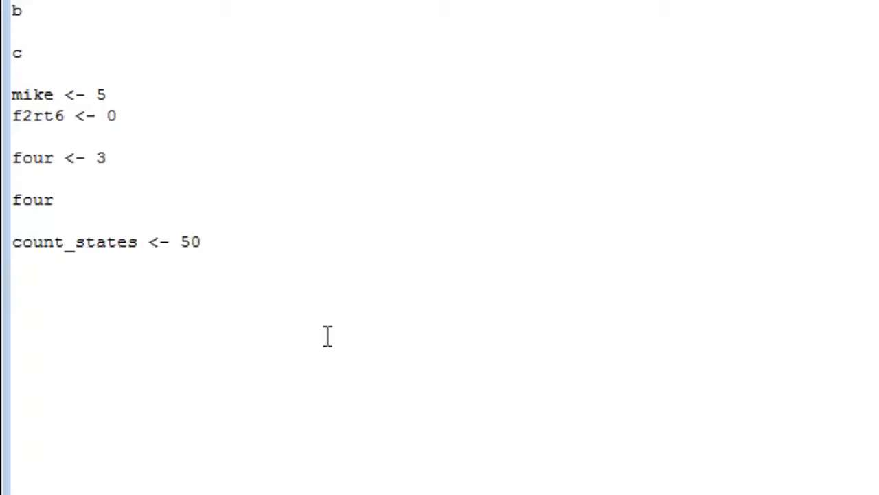
type("count")
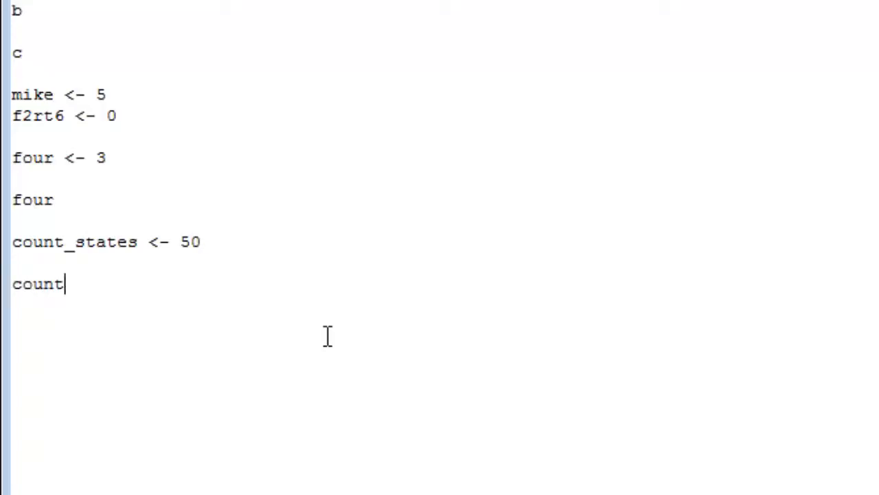
type("_states")
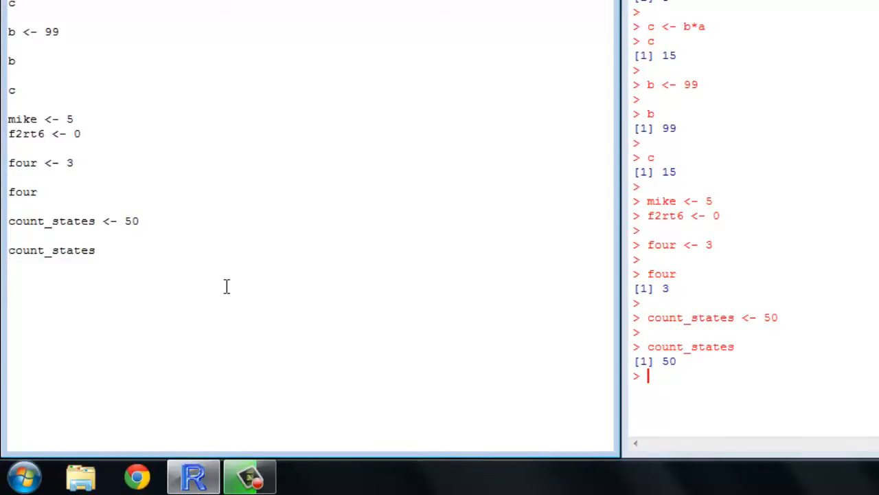
Write count_states <- count_states-1 and count_states, then run them to print 49
type("<-")
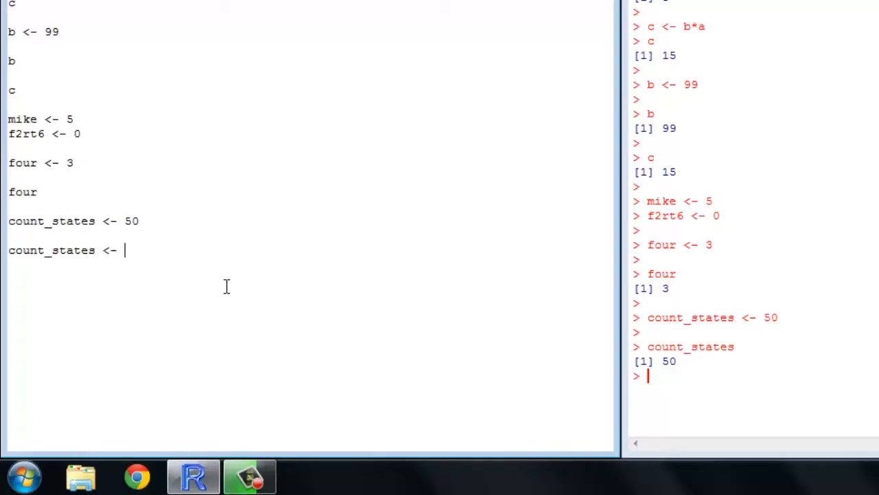
type("count")
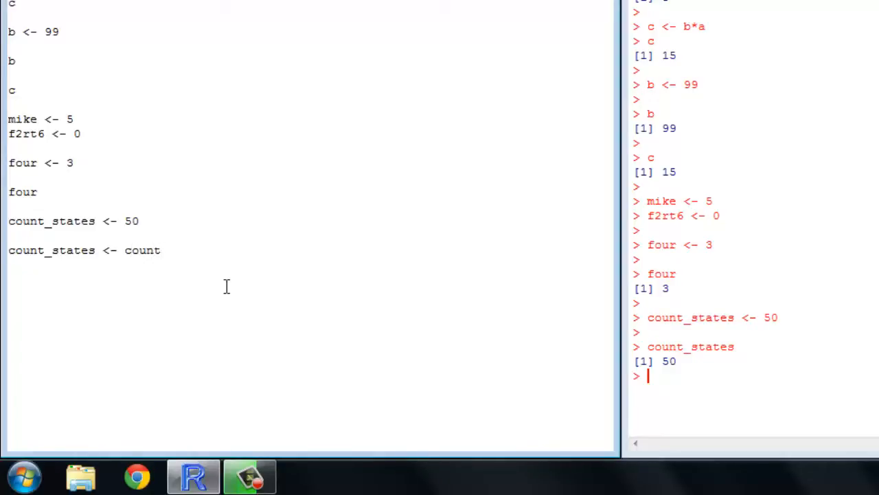
type("_states")
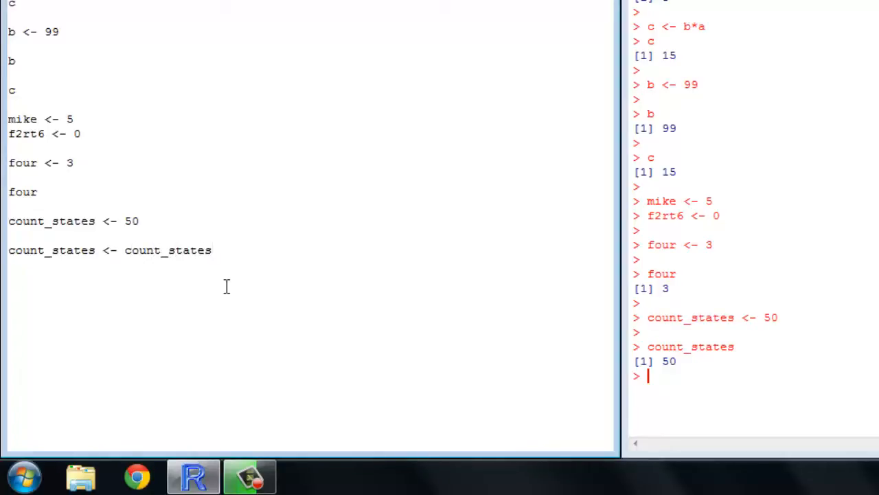
type("-1")
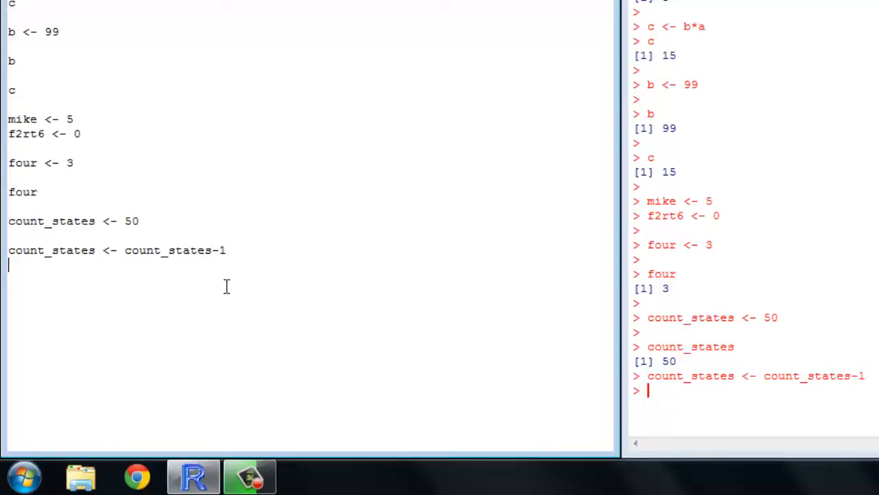
type("count")
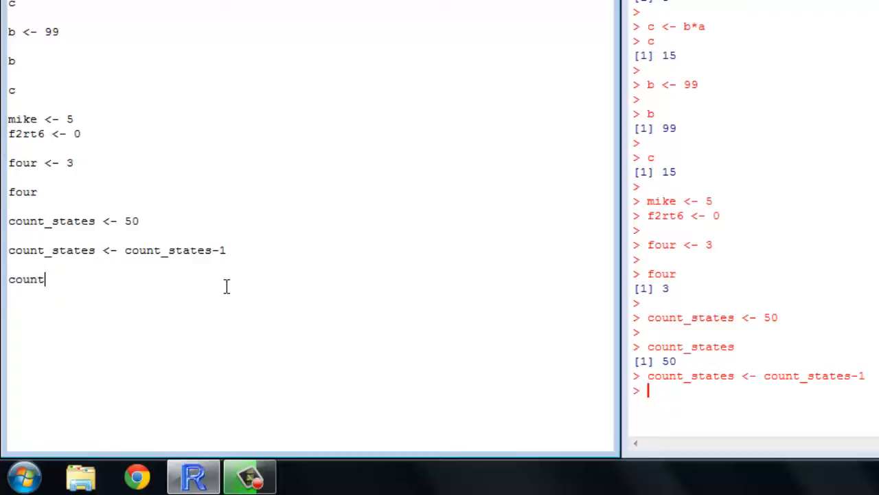
type("_states")
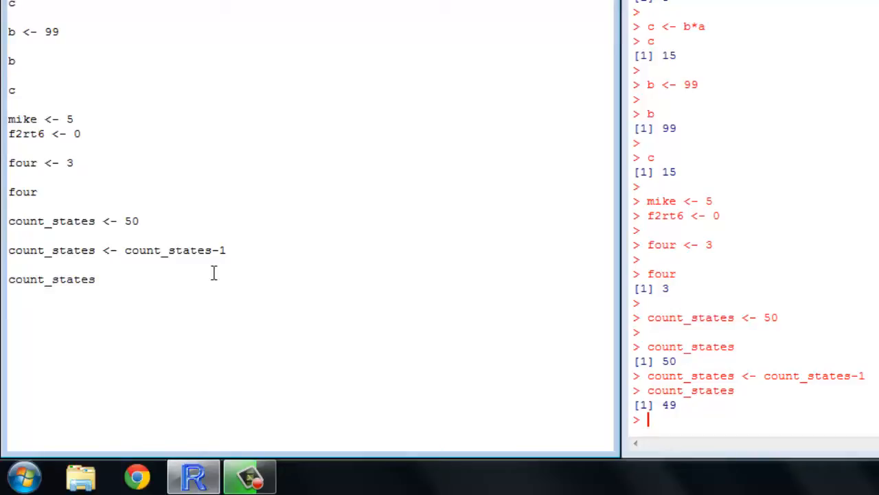
Change the decrement line to count_states <- count_states + 2
key("Backspace")
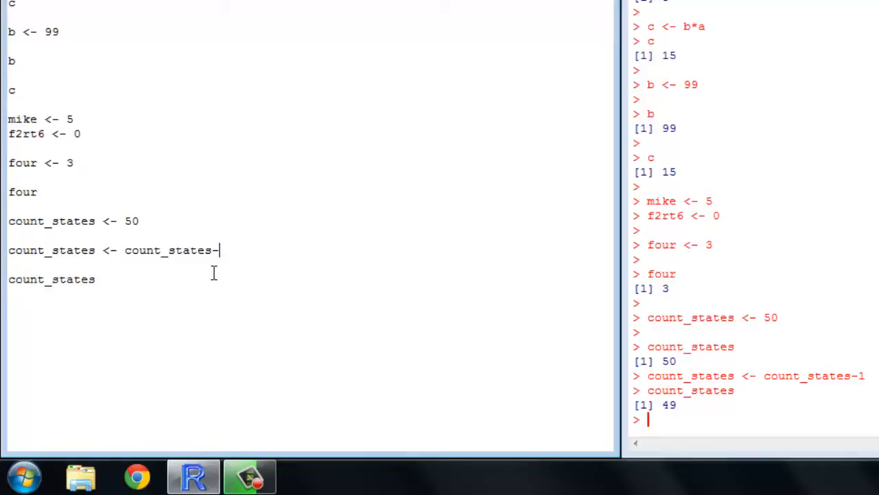
type("+")
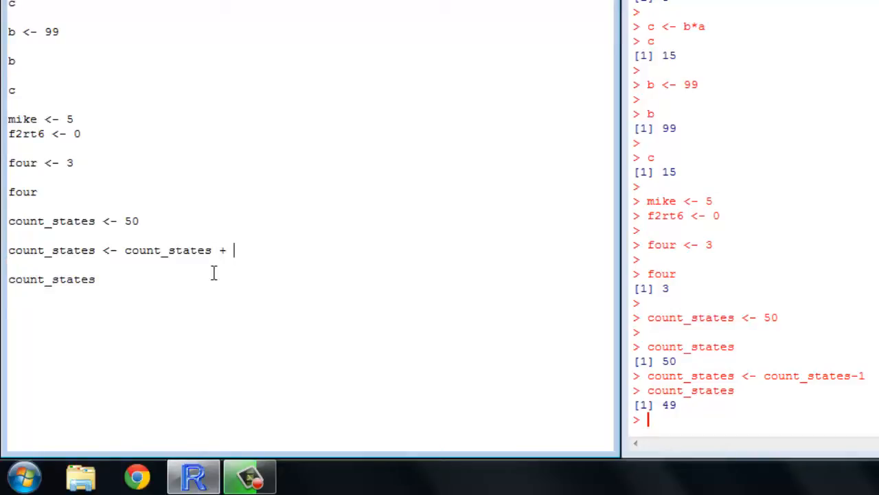
type("2")
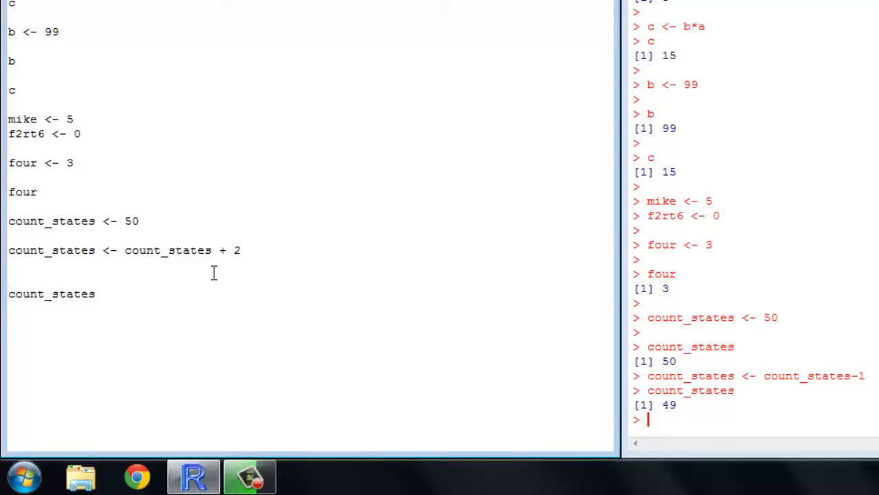